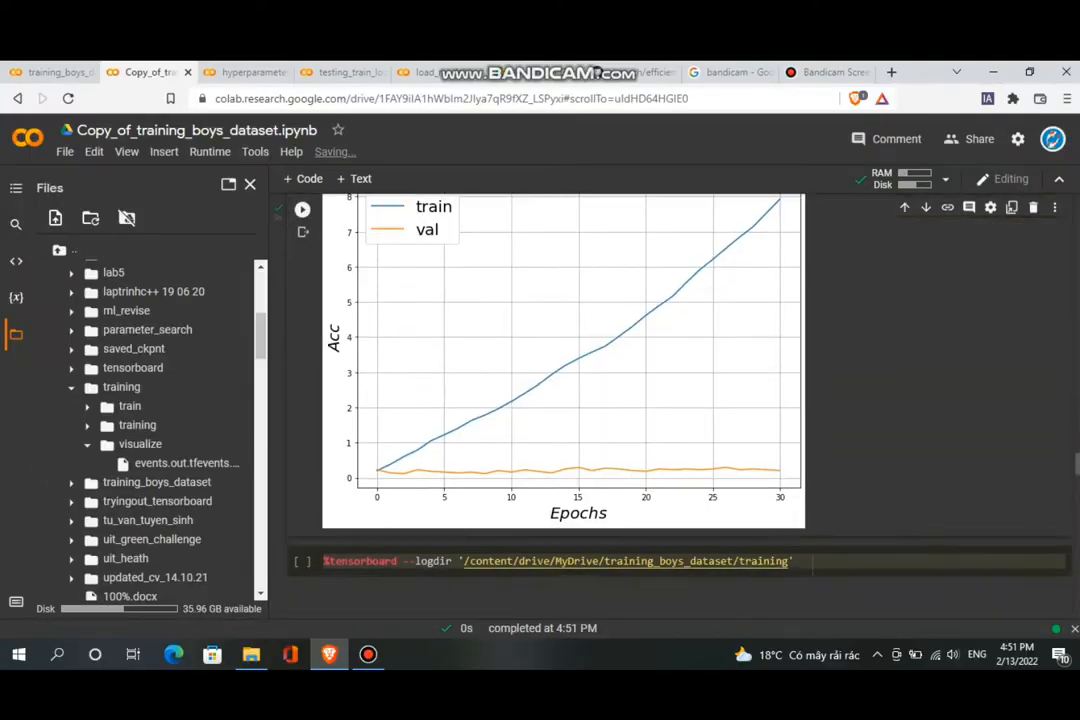
Step: Launch TensorBoard from the %tensorboard --logdir cell and review the Training_loss, Validation_accuracy and Validation_loss charts
left_click(302, 346)
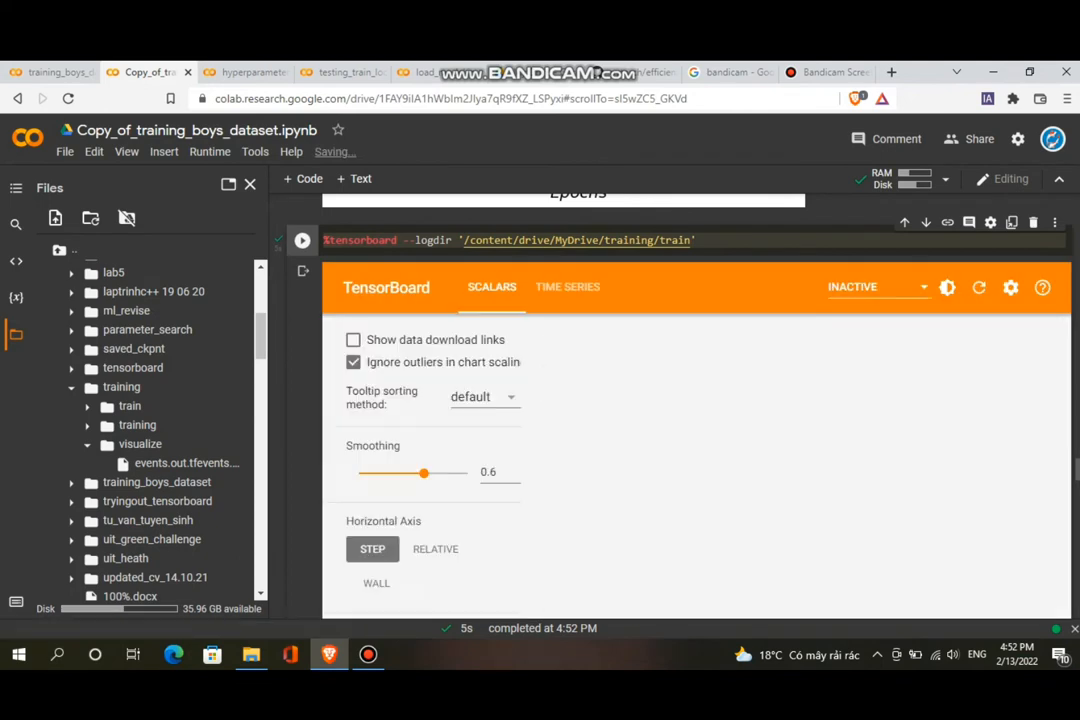
scroll("down", 3)
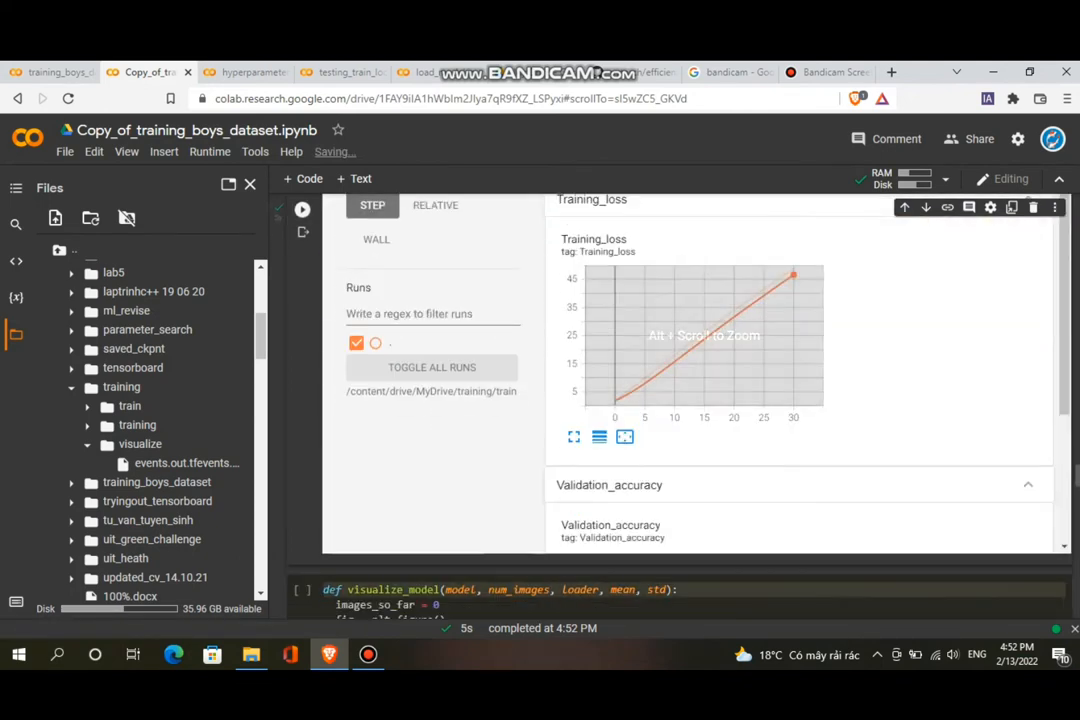
scroll("down", 3)
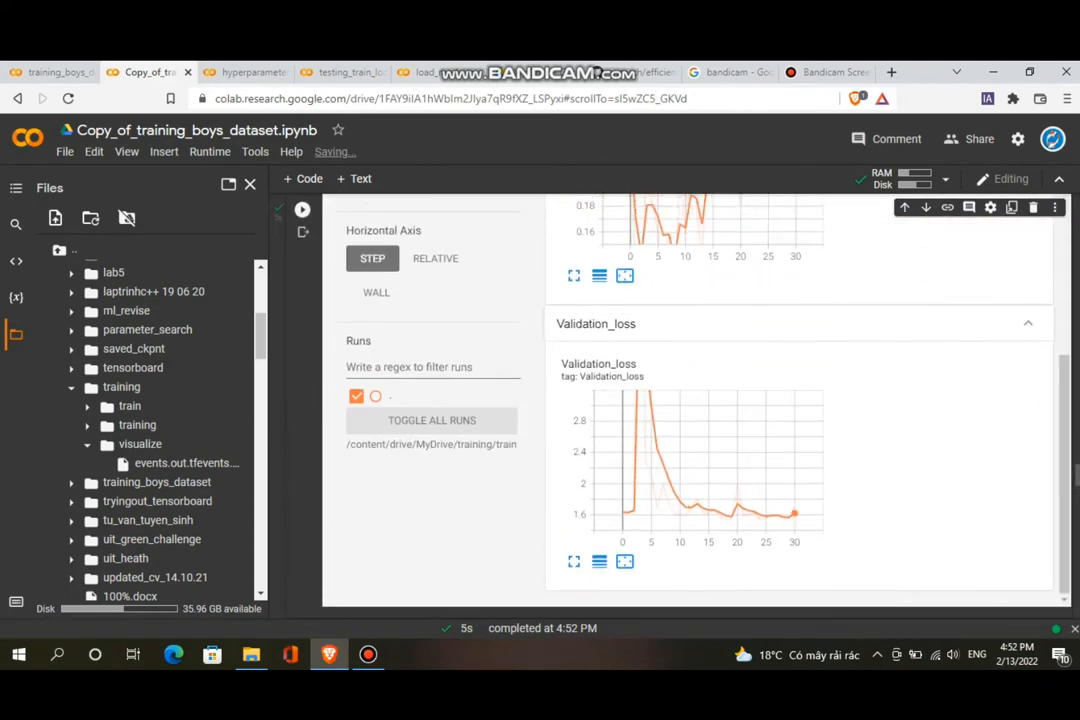
scroll("down", 3)
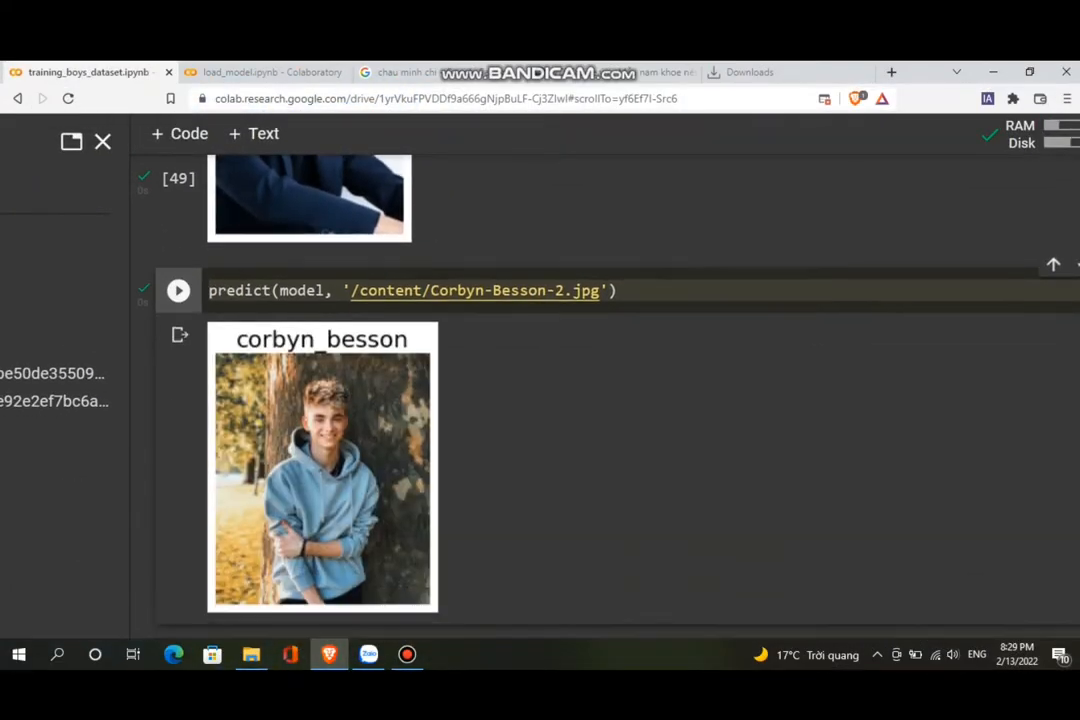
Step: Scroll down to the predict(model, ...) output labelling Corbyn-Besson-2.jpg as corbyn_besson
scroll("down", 3)
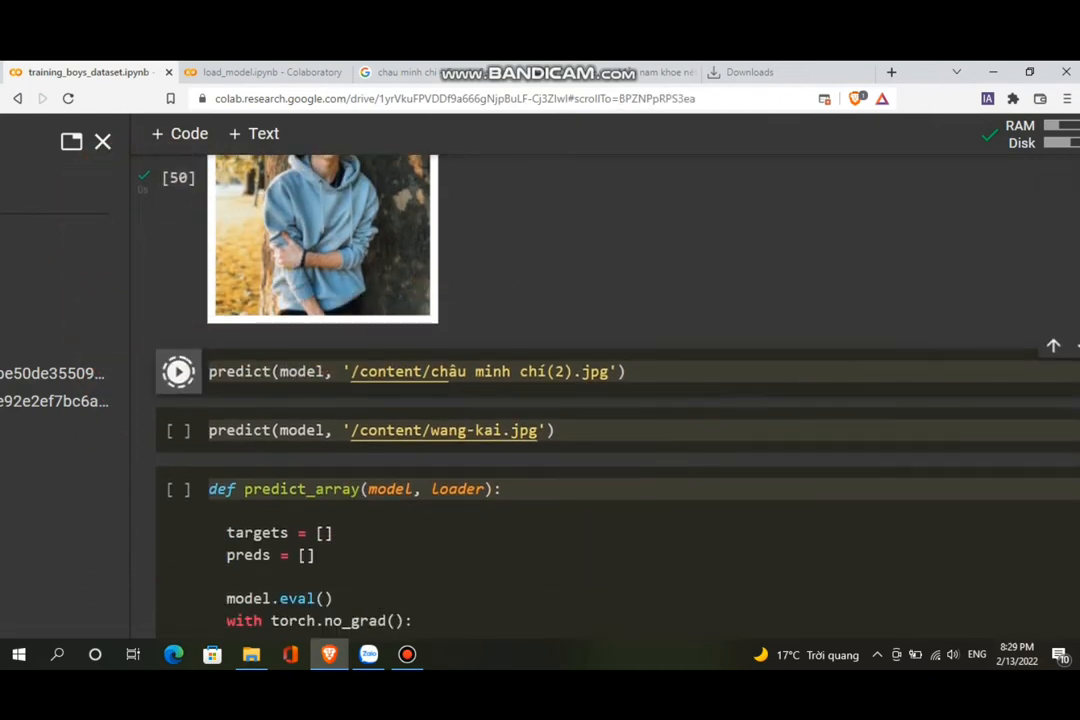